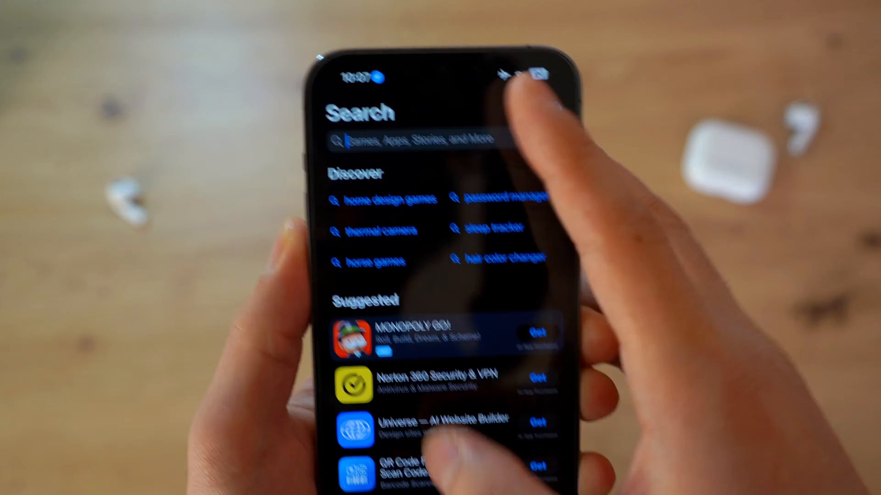
# - Search the App Store for 'capcut', scroll through the CapCut listing, and return Home
pyautogui.write('capcut')
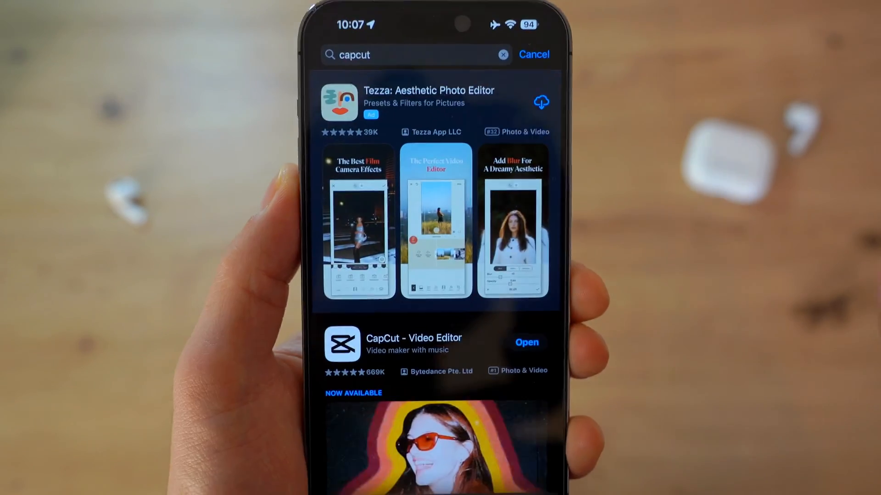
pyautogui.scroll(-3)
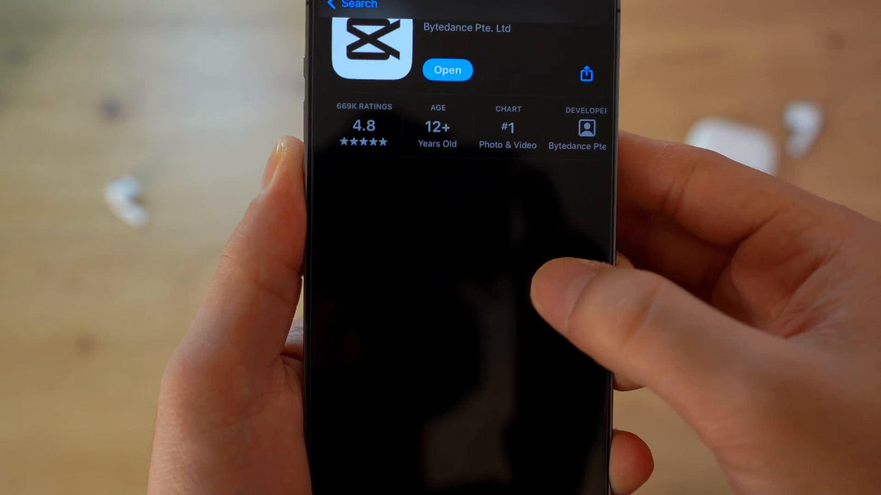
pyautogui.scroll(-3)
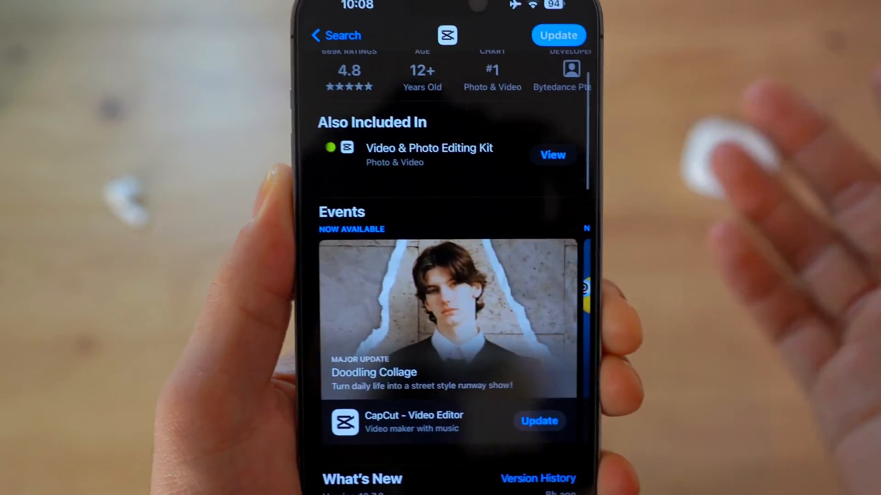
pyautogui.click(336, 35)
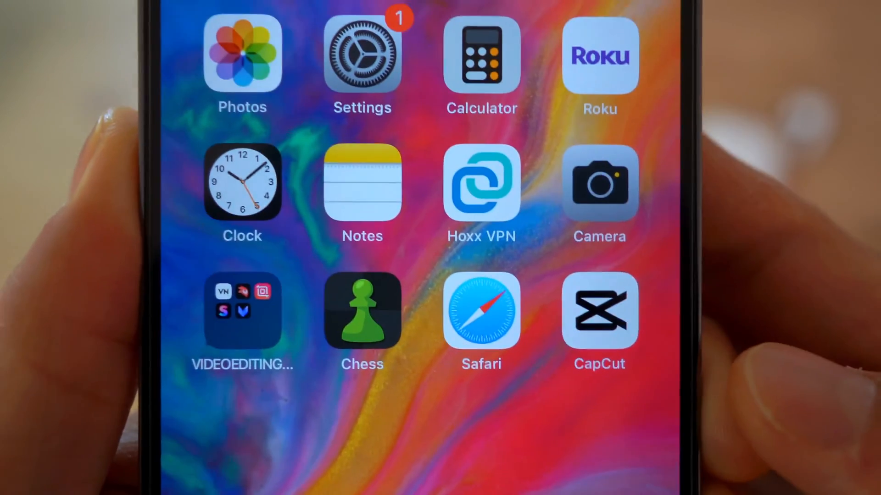
# - Reopen the App Store search with 'capcut', then move on to the Settings app
pyautogui.click(481, 183)
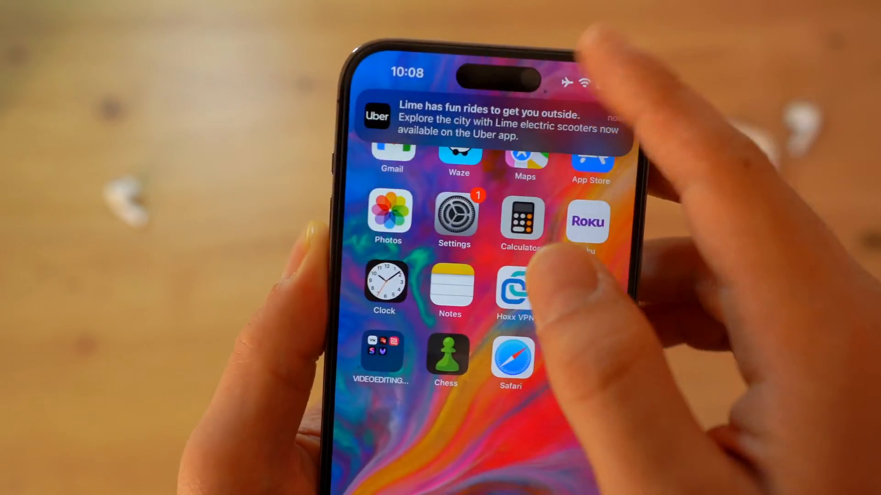
pyautogui.click(512, 286)
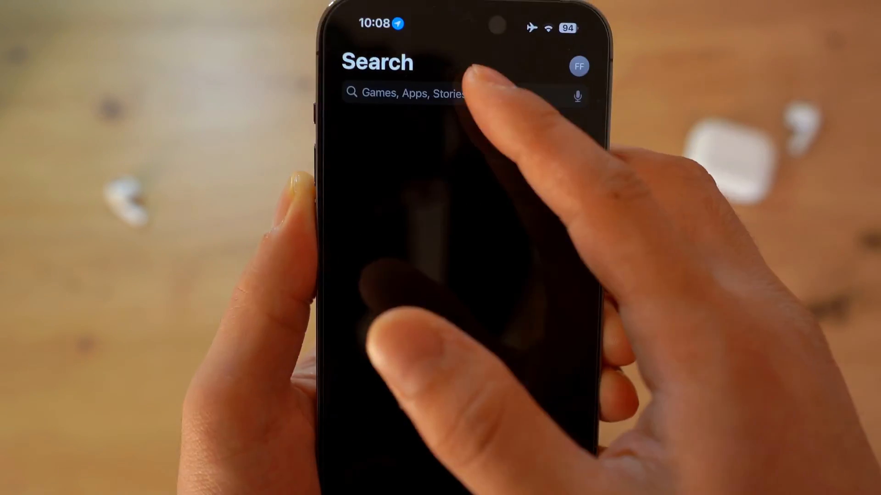
pyautogui.write('capcut')
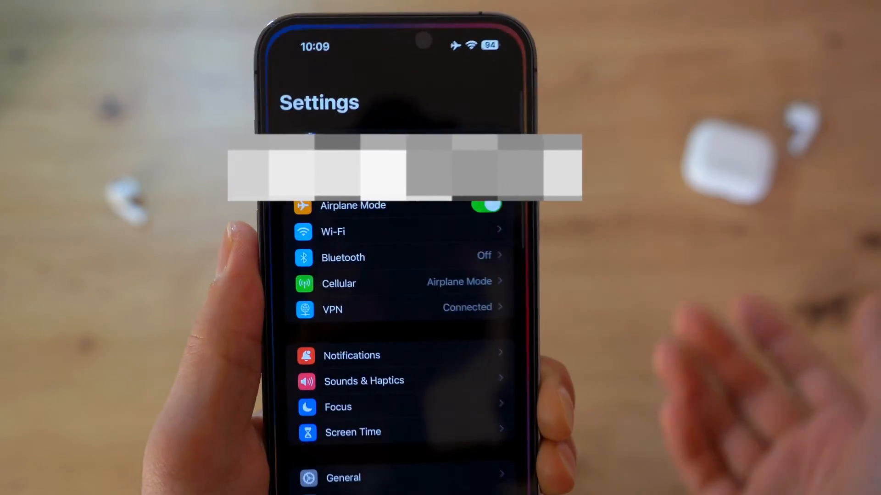
# - Navigate Settings to General > Language & Region and reach the region picker
pyautogui.scroll(-3)
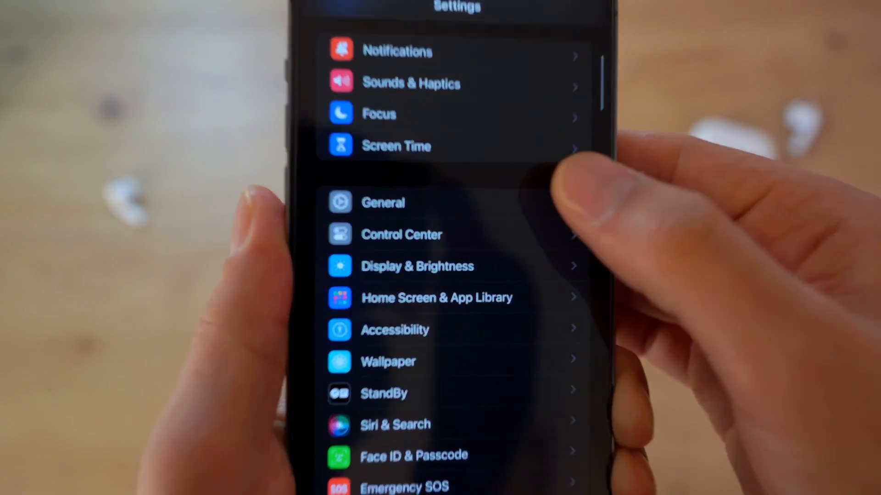
pyautogui.click(382, 203)
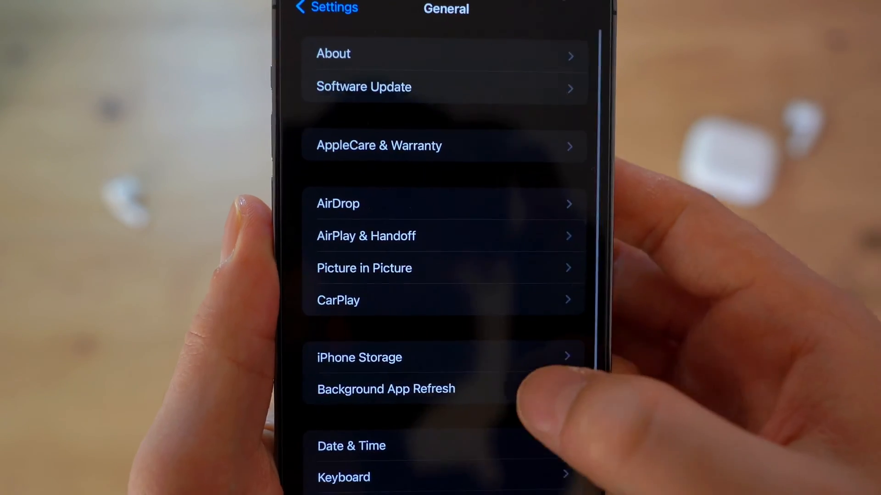
pyautogui.scroll(-3)
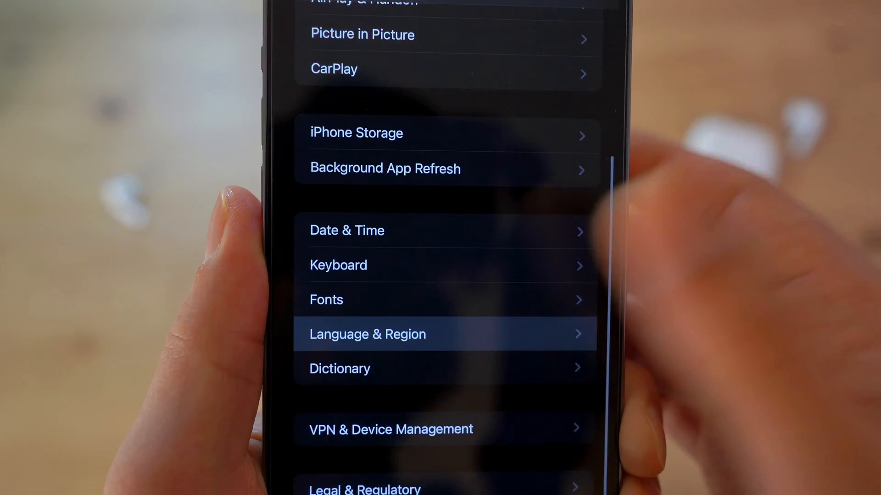
pyautogui.click(367, 334)
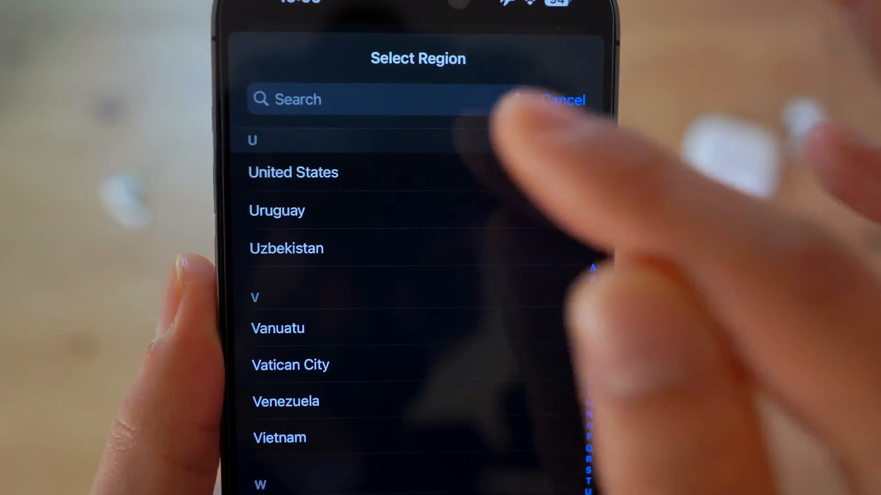
# - Choose a new country from the Select Region list
pyautogui.click(293, 172)
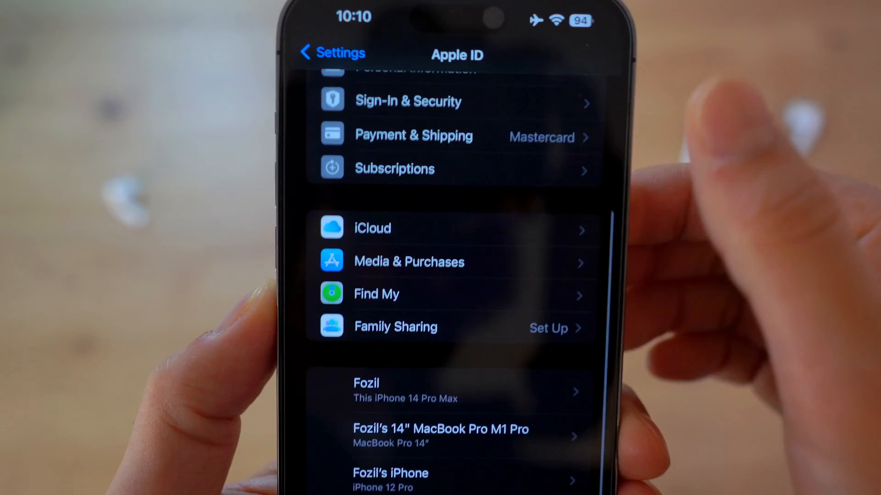
# - Scroll through the Apple ID account page before leaving Settings
pyautogui.scroll(-3)
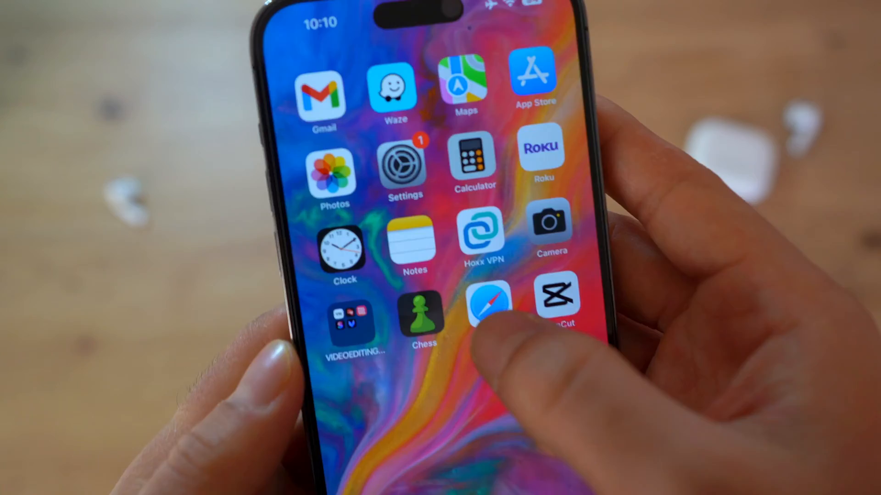
# - Visit Apple's Apple ID support page in Safari and follow the Create your Apple ID link
pyautogui.click(490, 303)
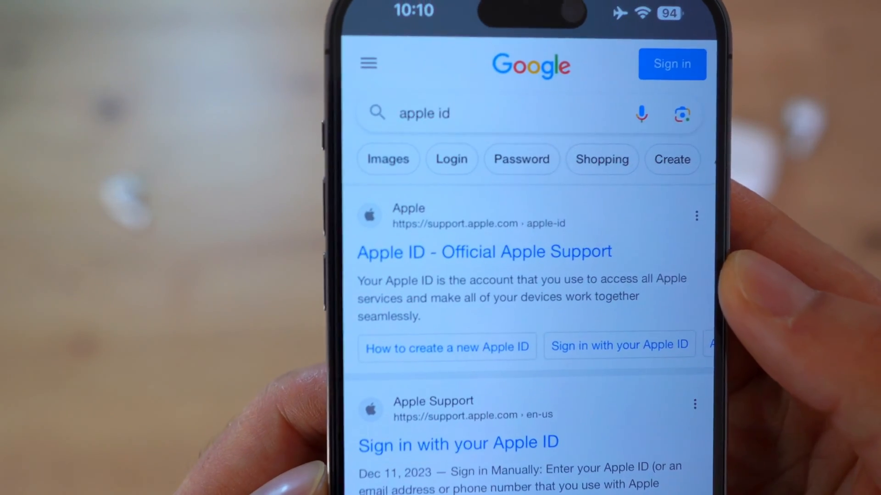
pyautogui.click(484, 251)
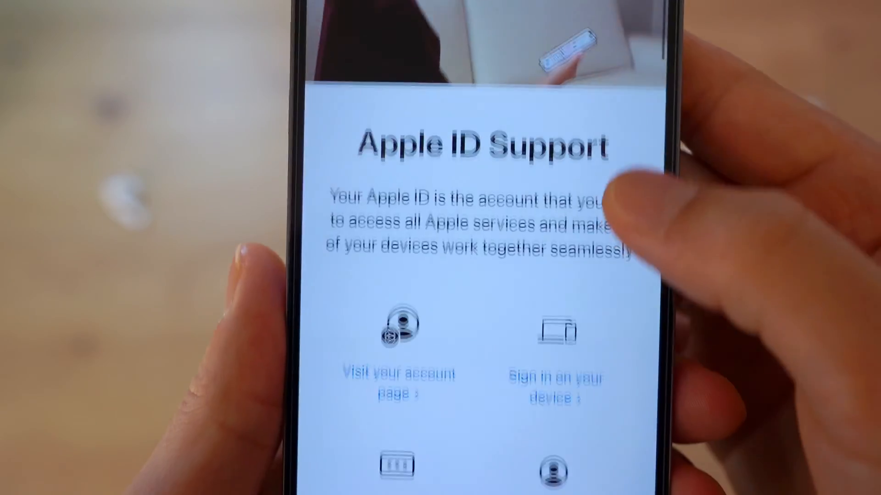
pyautogui.scroll(-3)
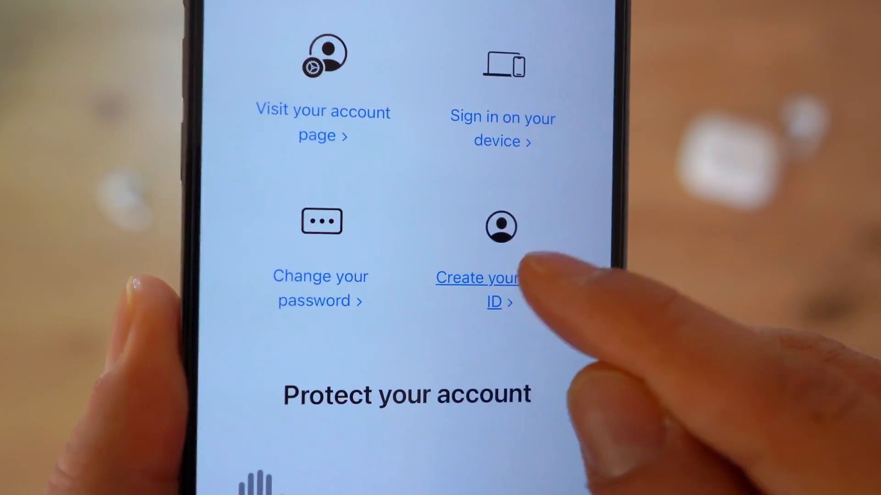
pyautogui.click(477, 289)
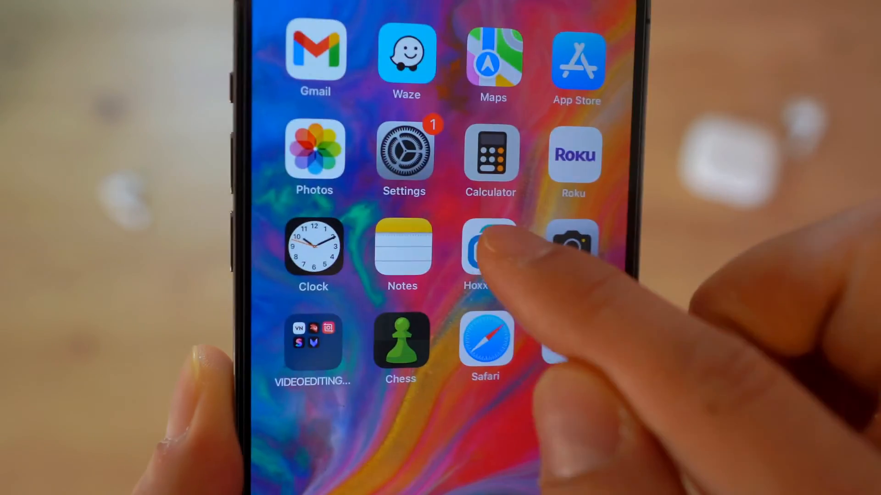
# - Launch Hoxx VPN, then reach the Uptodown CapCut APK download page in the browser
pyautogui.click(478, 249)
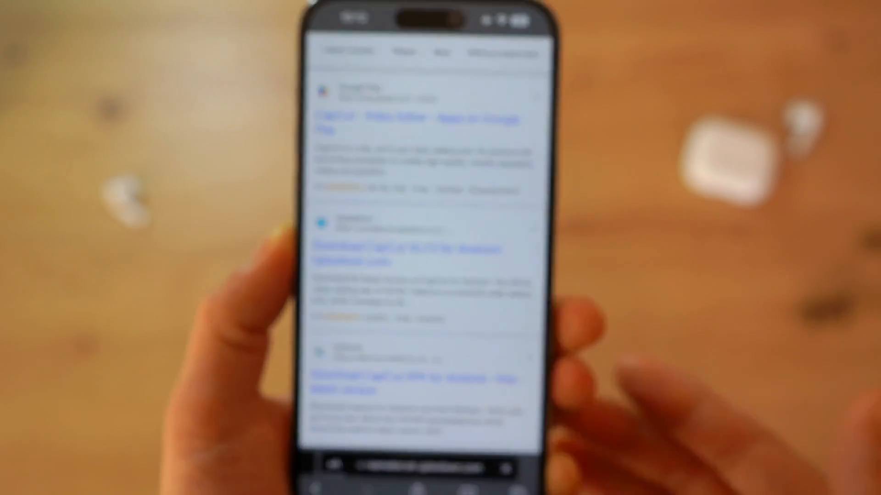
pyautogui.click(416, 124)
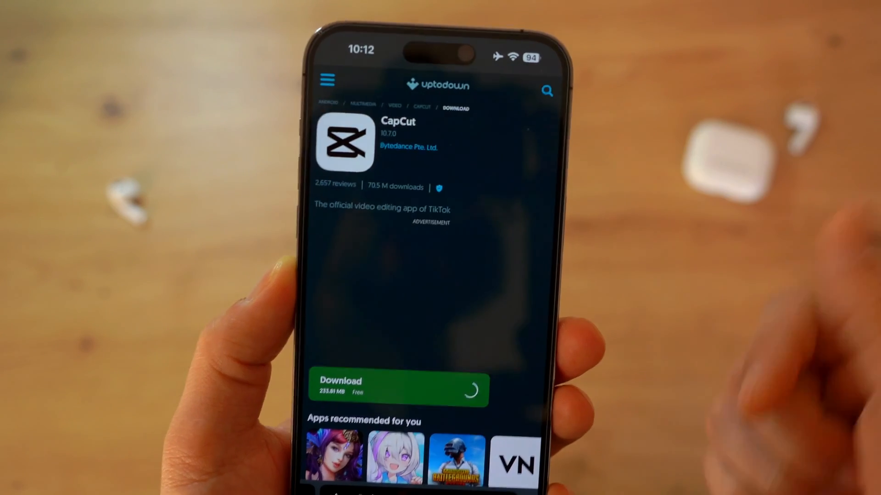